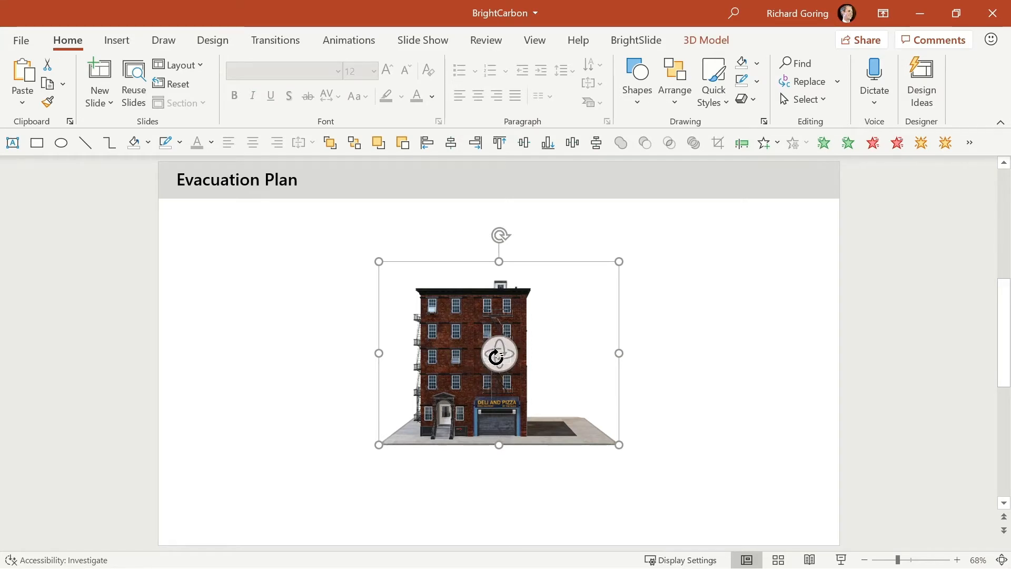
Deselect the building and open the Insert tab's 3D Models source options.
drag(499, 357, 359, 449)
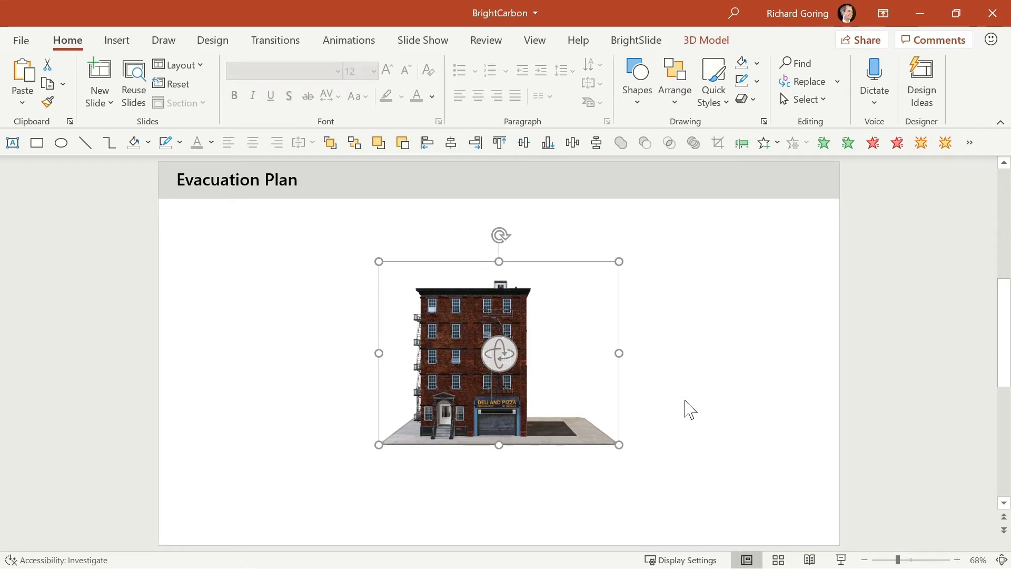
click(121, 330)
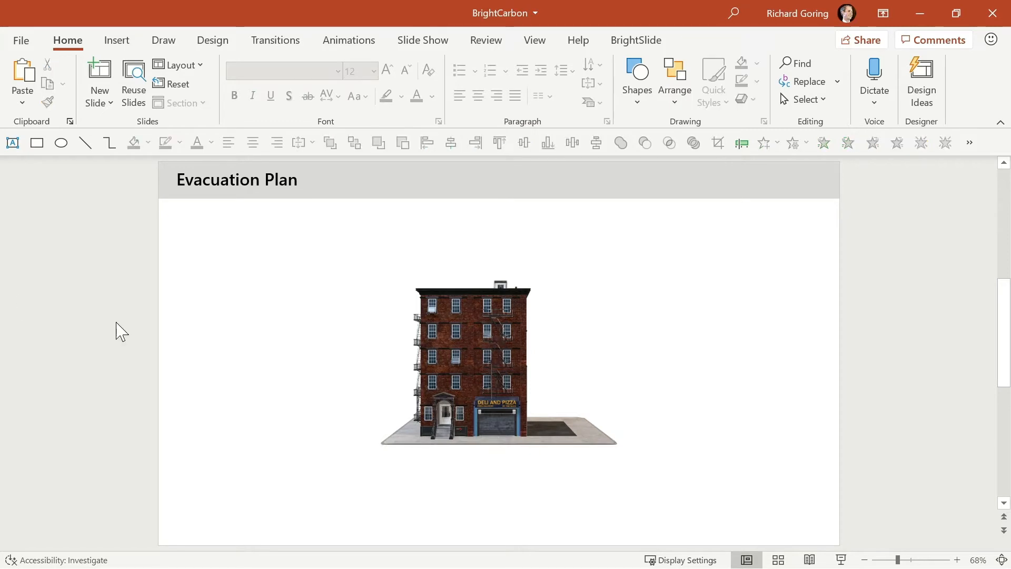
click(117, 40)
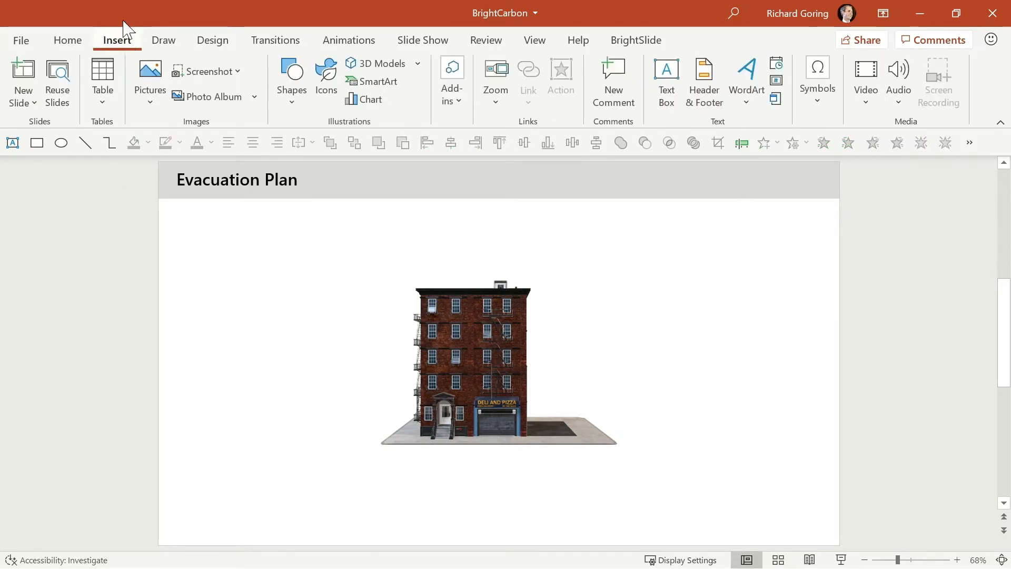
mouse_move(376, 63)
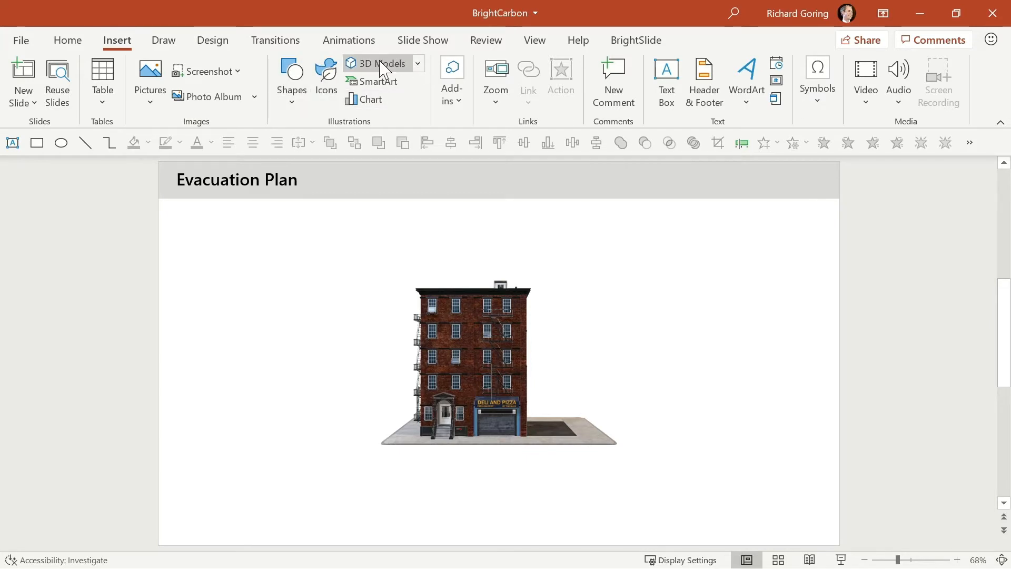
click(418, 63)
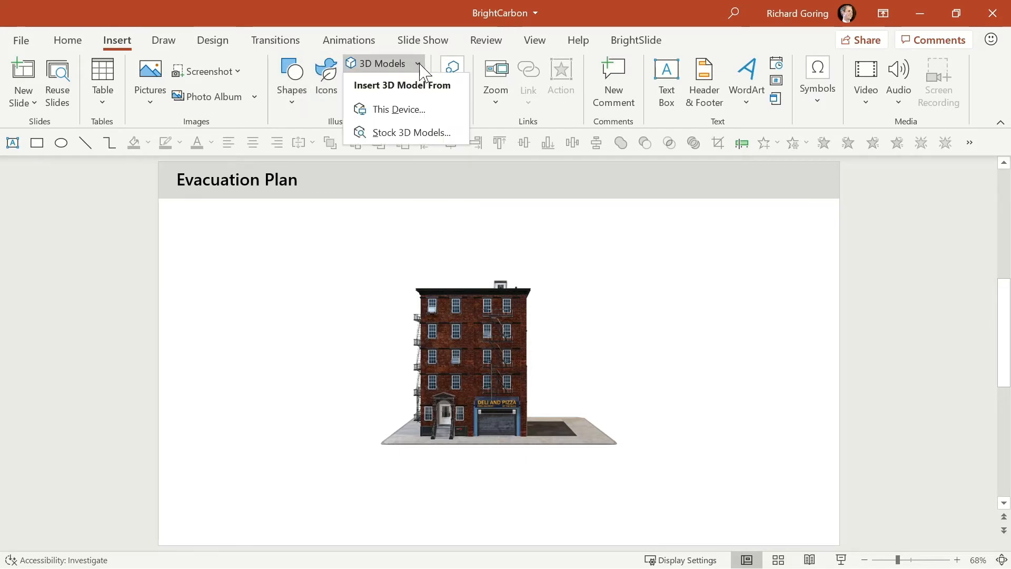
mouse_move(398, 109)
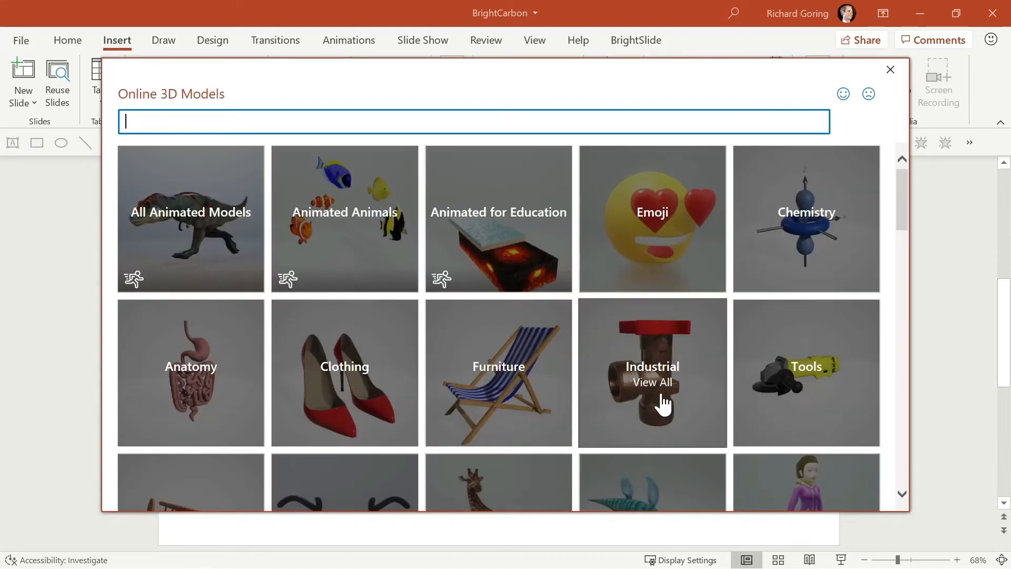
Browse the stock 3D library to Microsoft Products, then cancel without inserting a model.
scroll(down, 3)
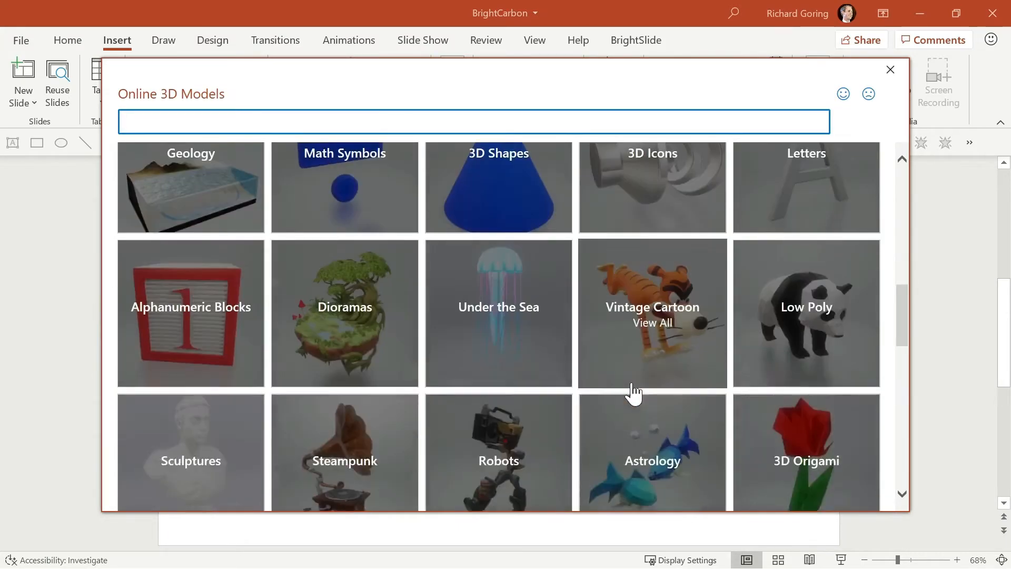
scroll(down, 3)
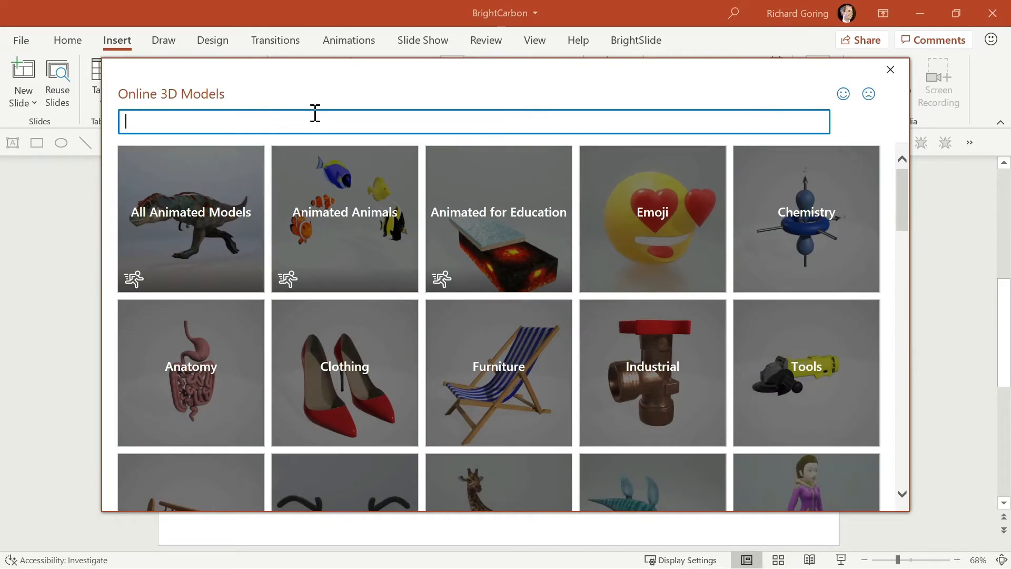
scroll(down, 3)
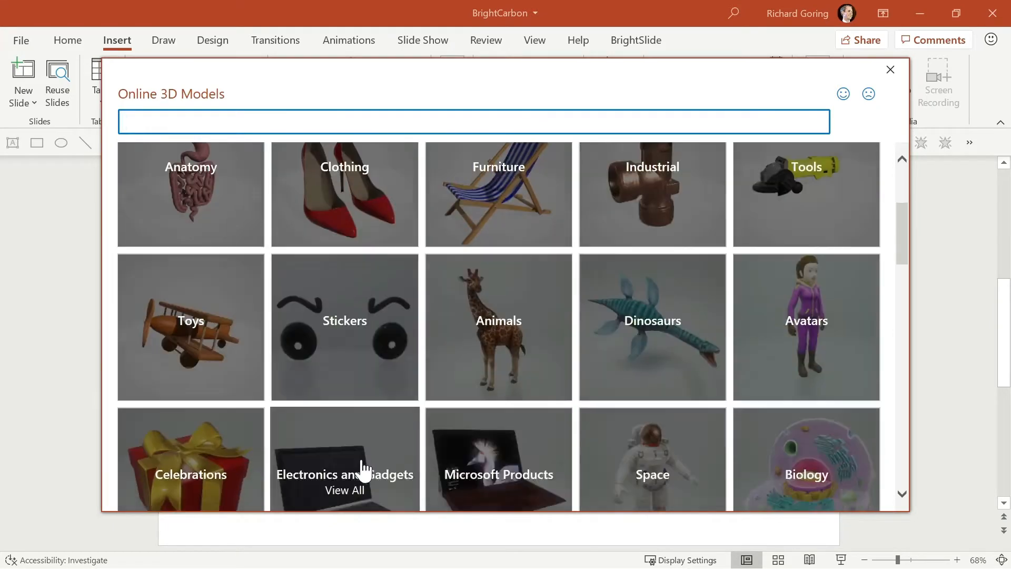
click(498, 459)
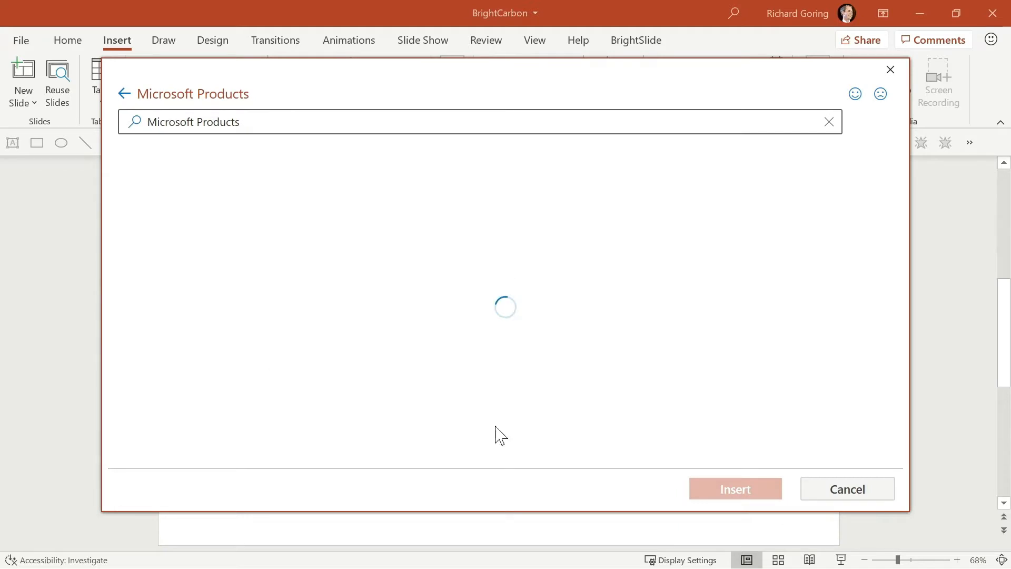
mouse_move(396, 388)
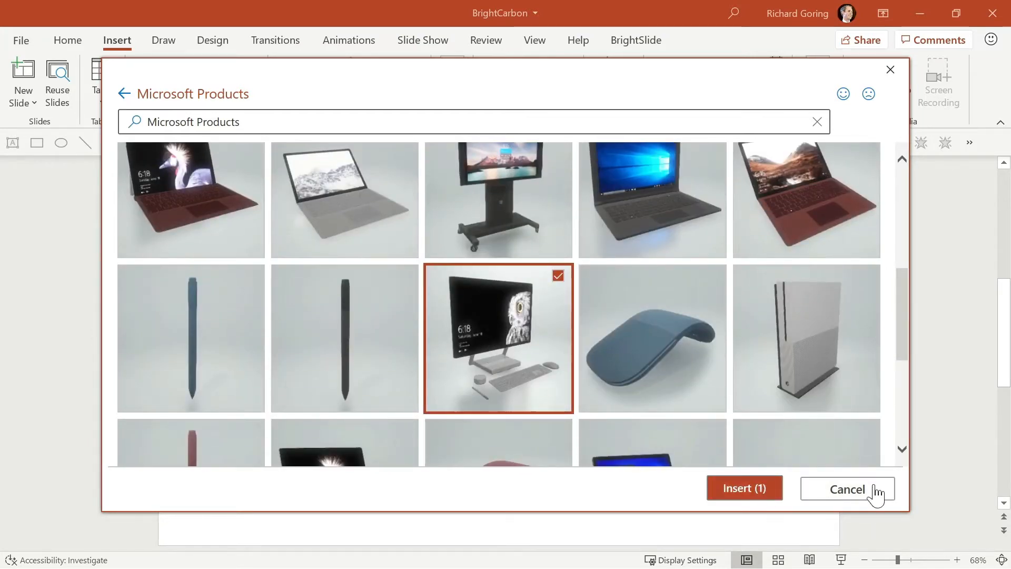
click(744, 488)
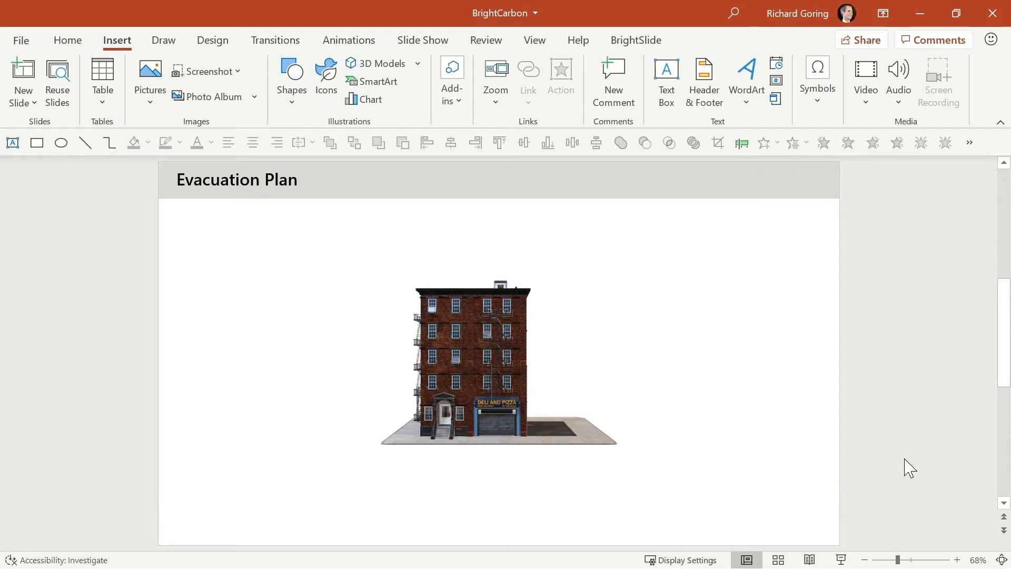
Select the building model and show its 3D animation effects on the Animations tab.
click(497, 361)
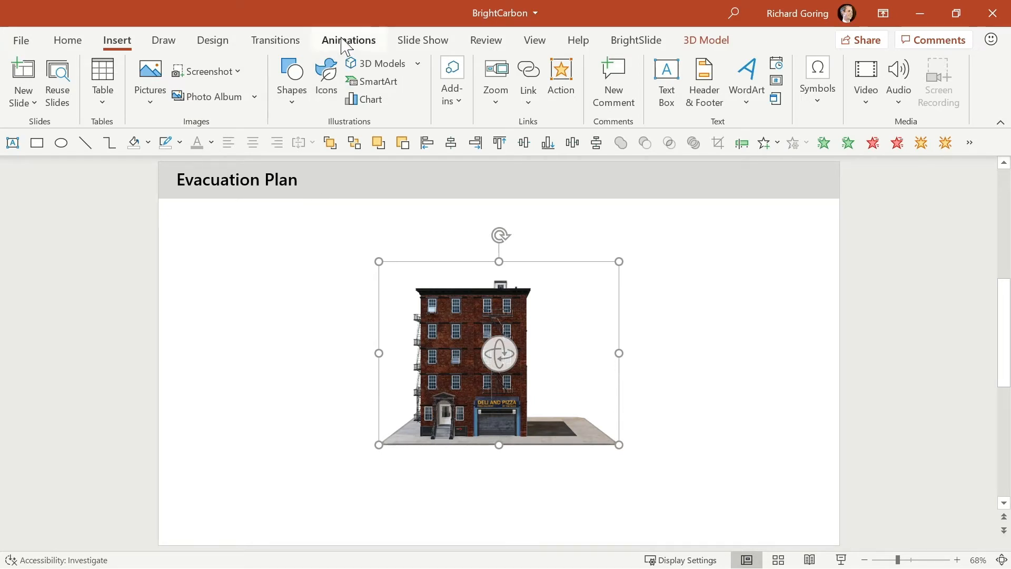
click(348, 40)
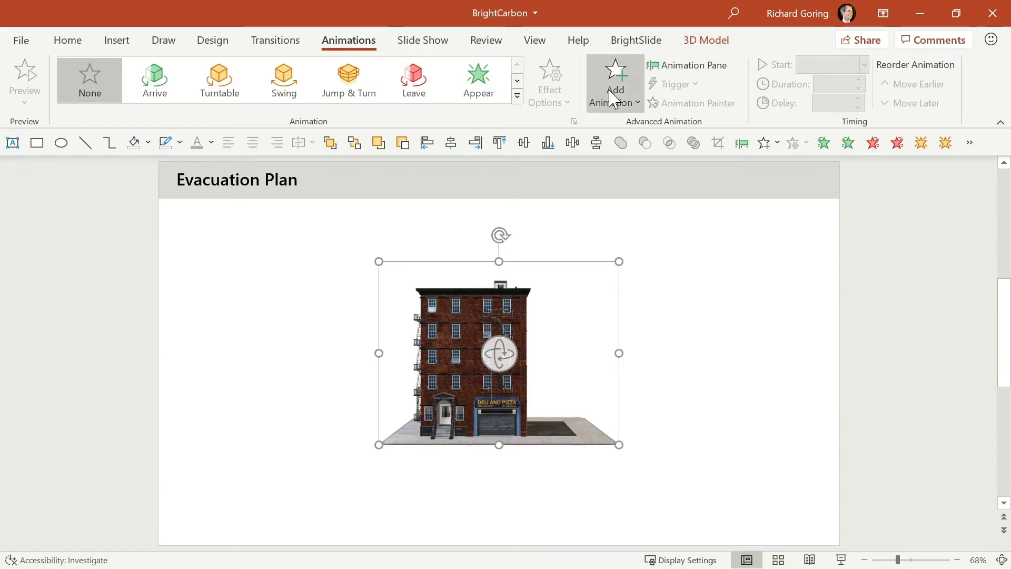
Give the building model the Arrive 3D entrance animation from Add Animation.
click(614, 84)
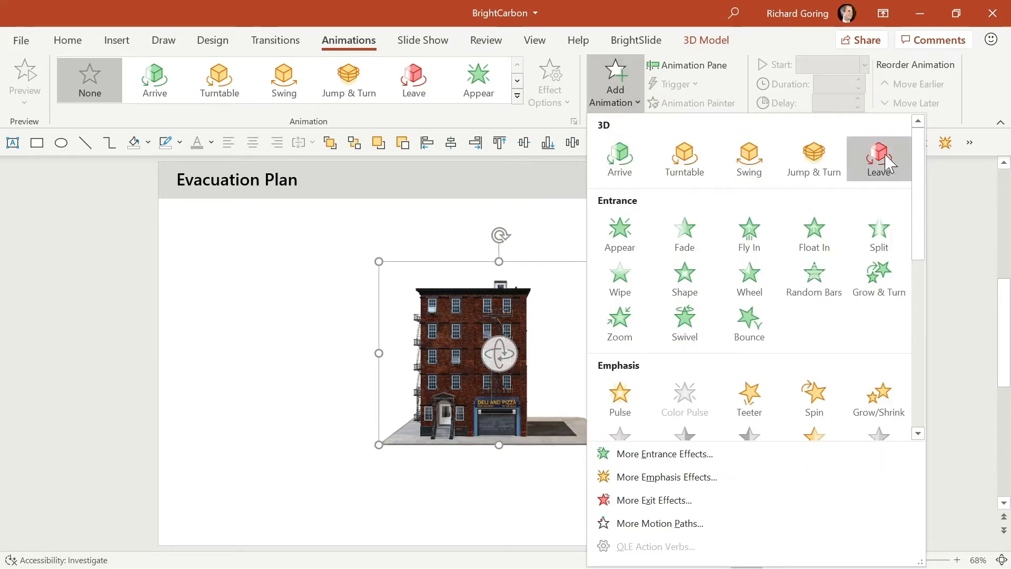
mouse_move(618, 157)
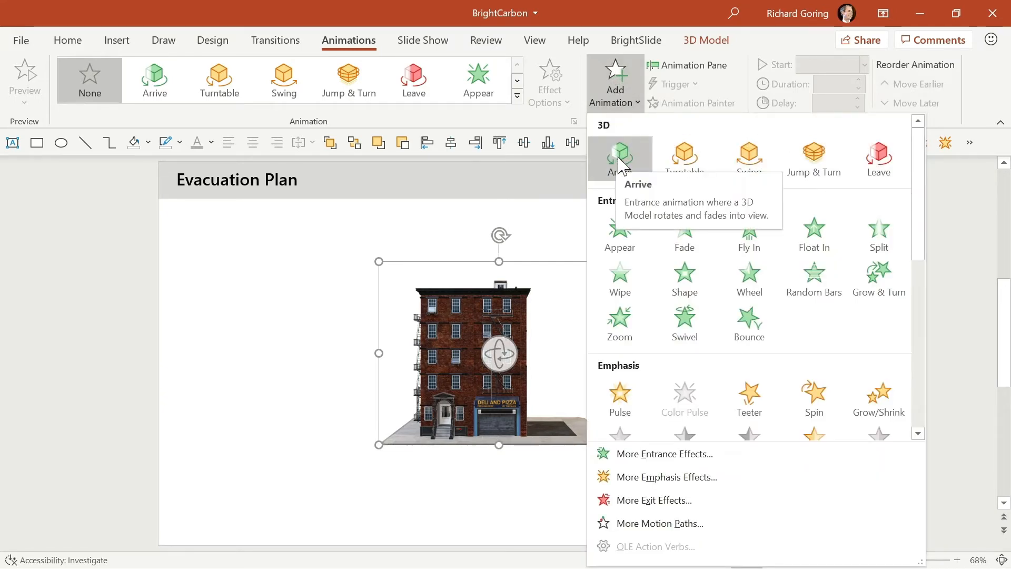
mouse_move(878, 158)
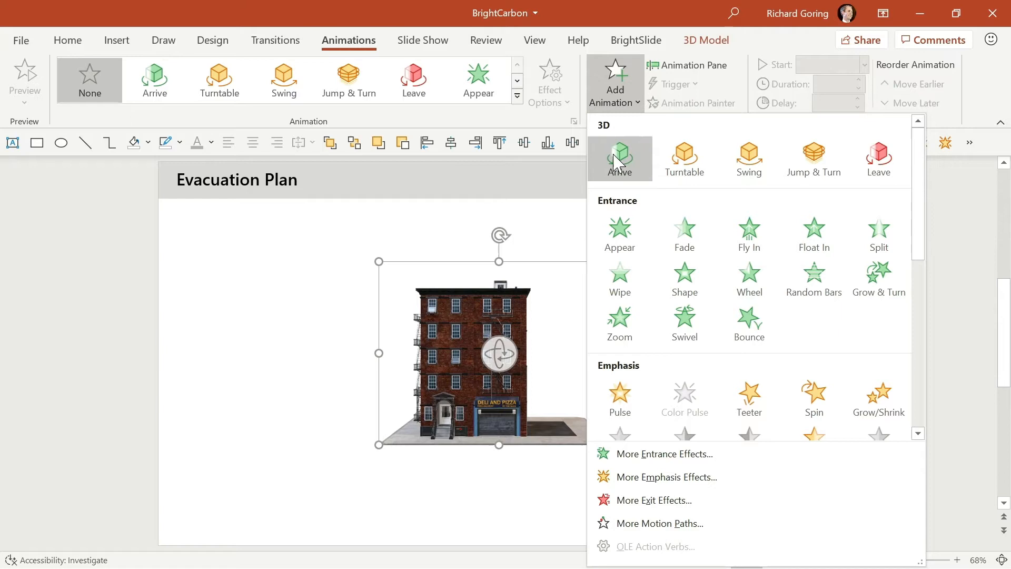
mouse_move(618, 157)
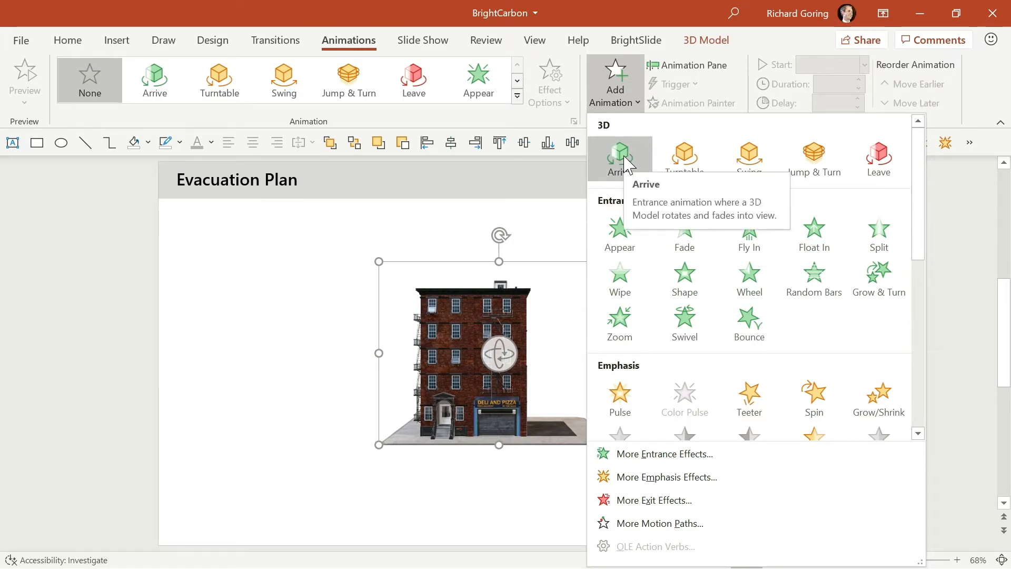
click(617, 158)
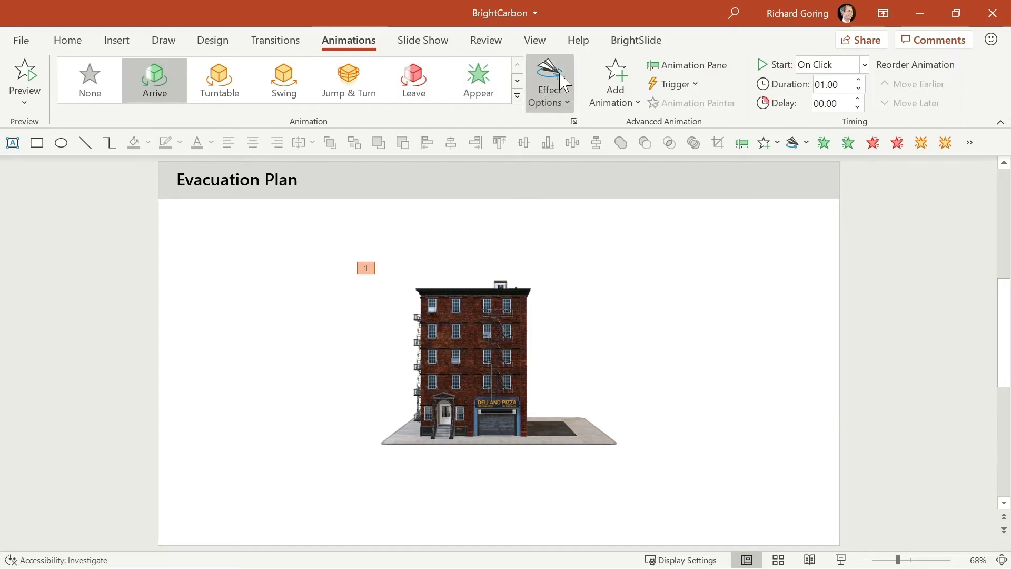
mouse_move(562, 103)
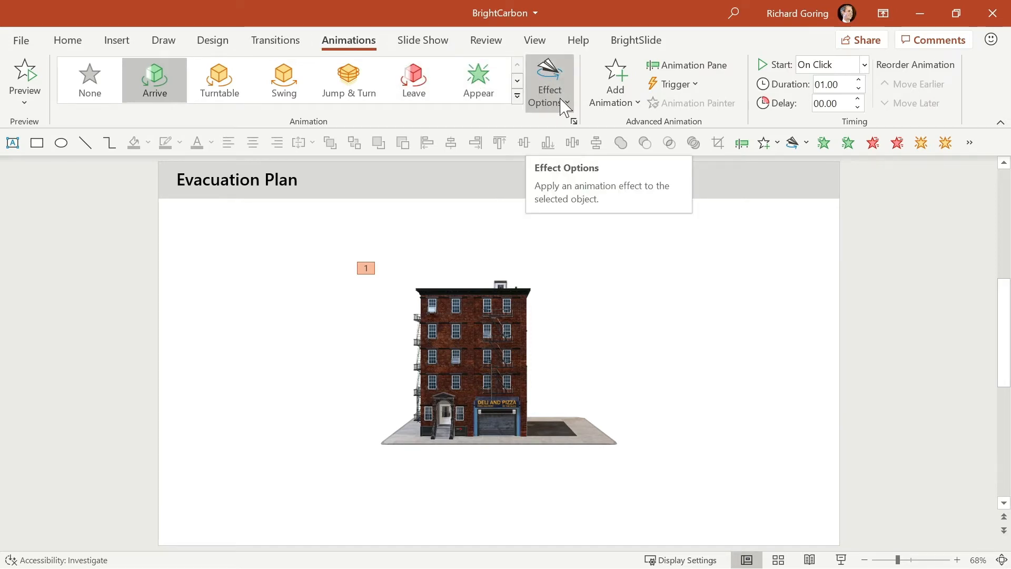
Review Arrive's effect options: Right direction, Moderate intensity, View Center rotation axis.
click(549, 87)
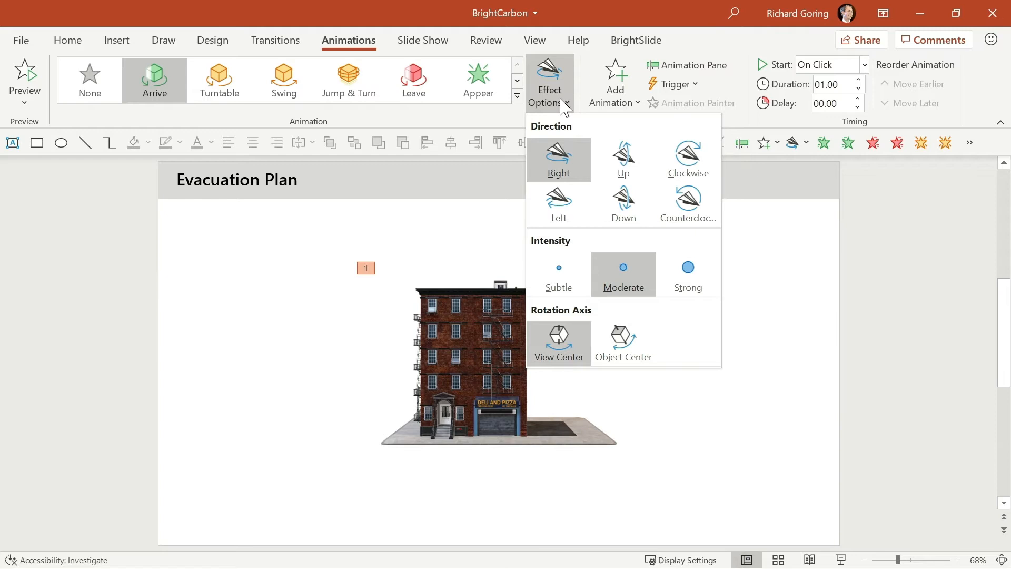
mouse_move(563, 161)
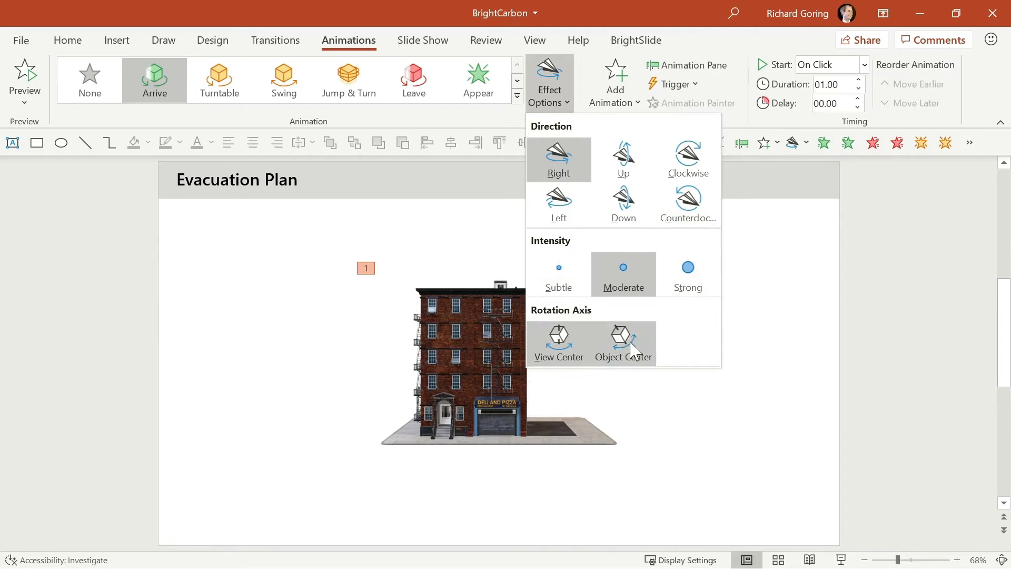
mouse_move(558, 343)
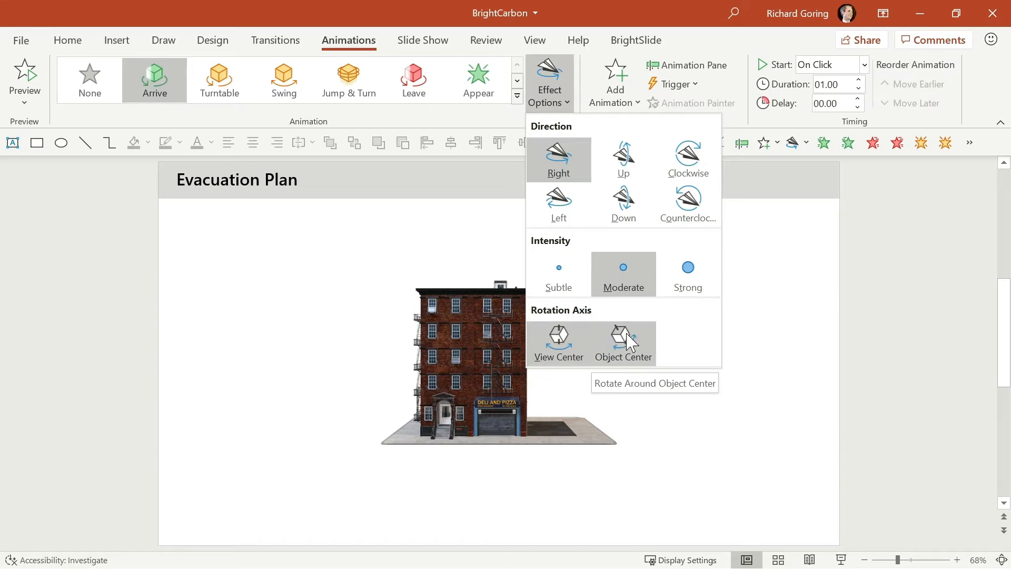
mouse_move(634, 351)
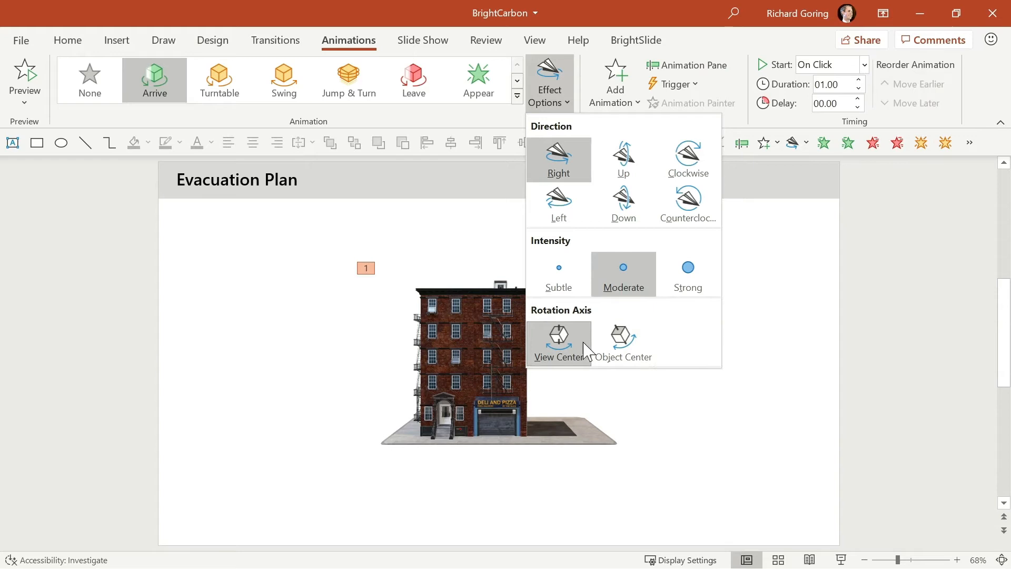
mouse_move(556, 348)
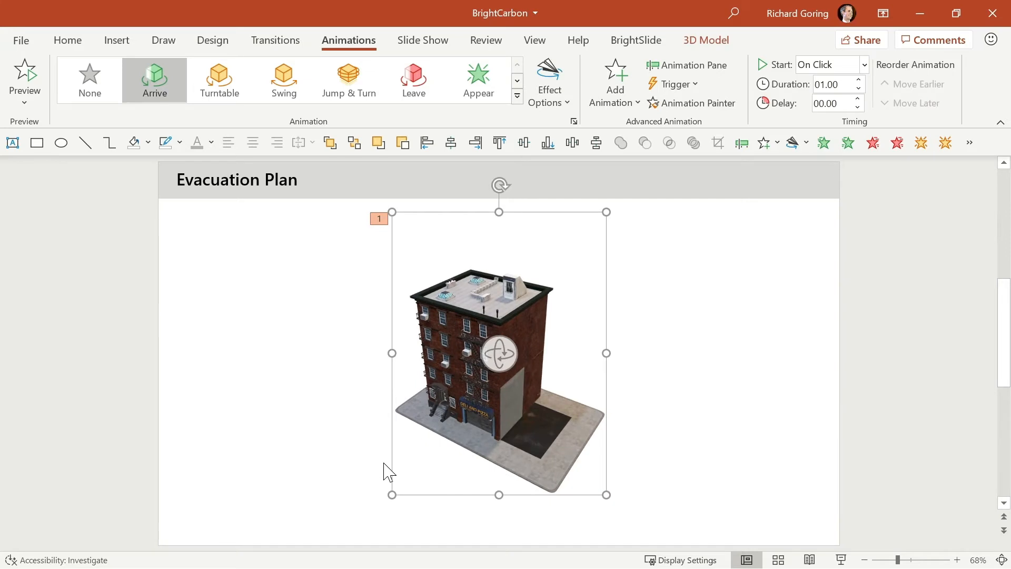
Apply Arrive to the building with Left direction, Moderate intensity and Object Center axis.
click(548, 83)
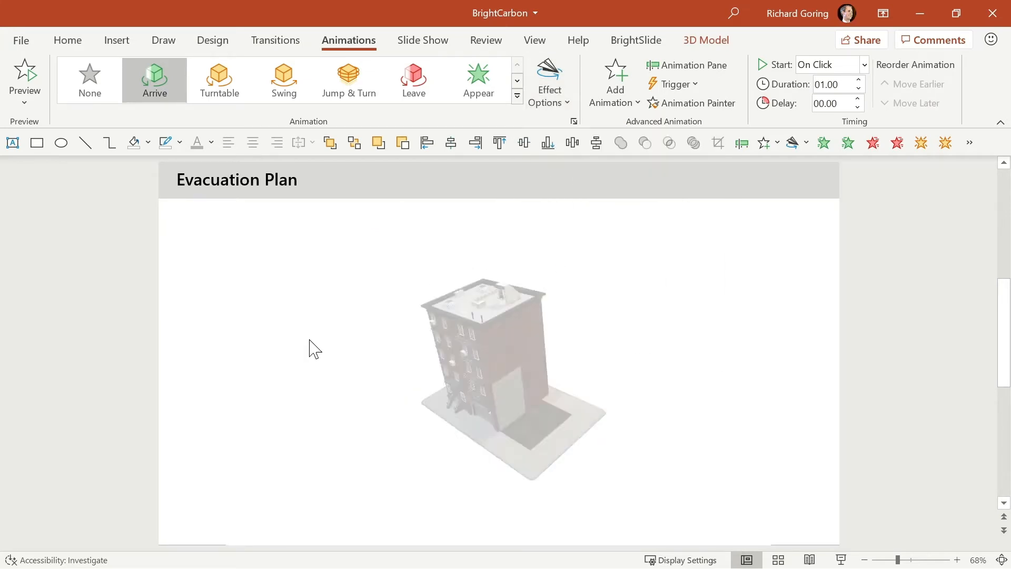
click(498, 374)
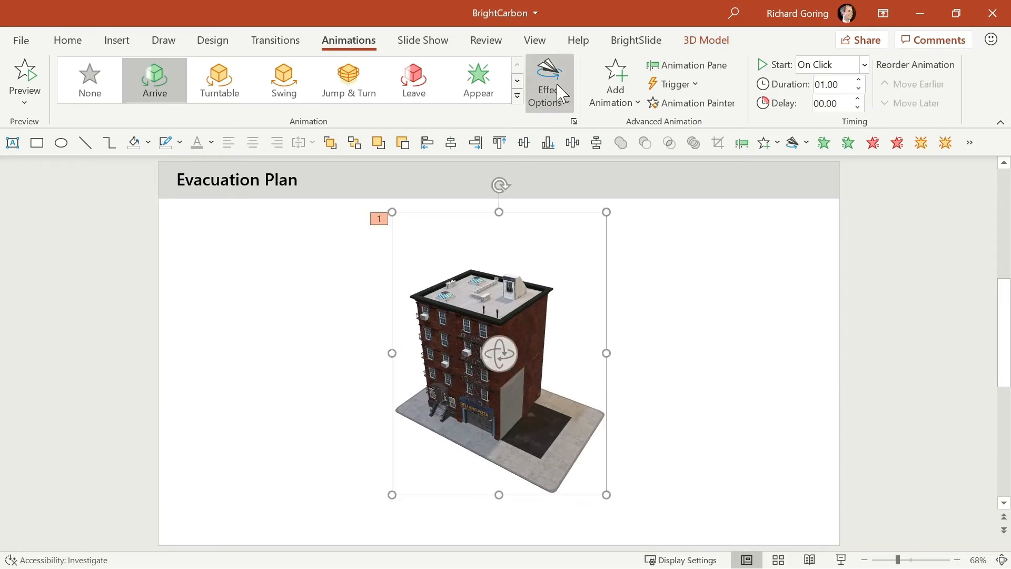
click(549, 83)
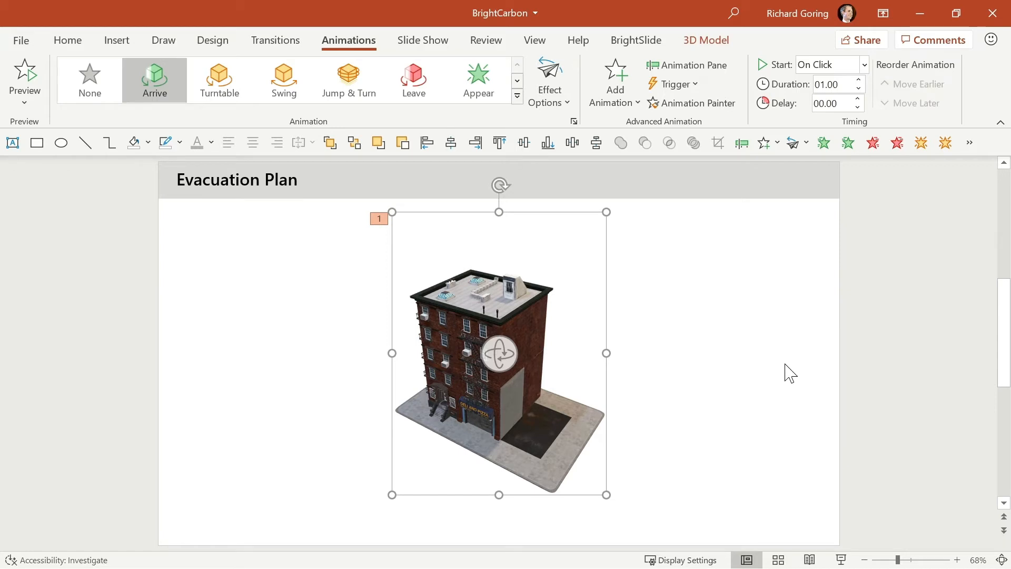
click(549, 83)
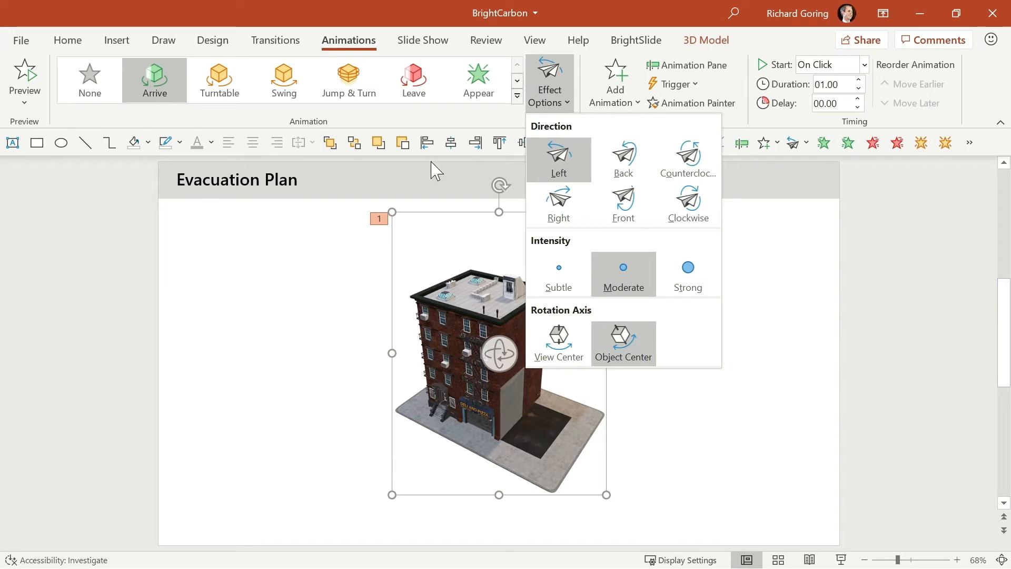
mouse_move(278, 358)
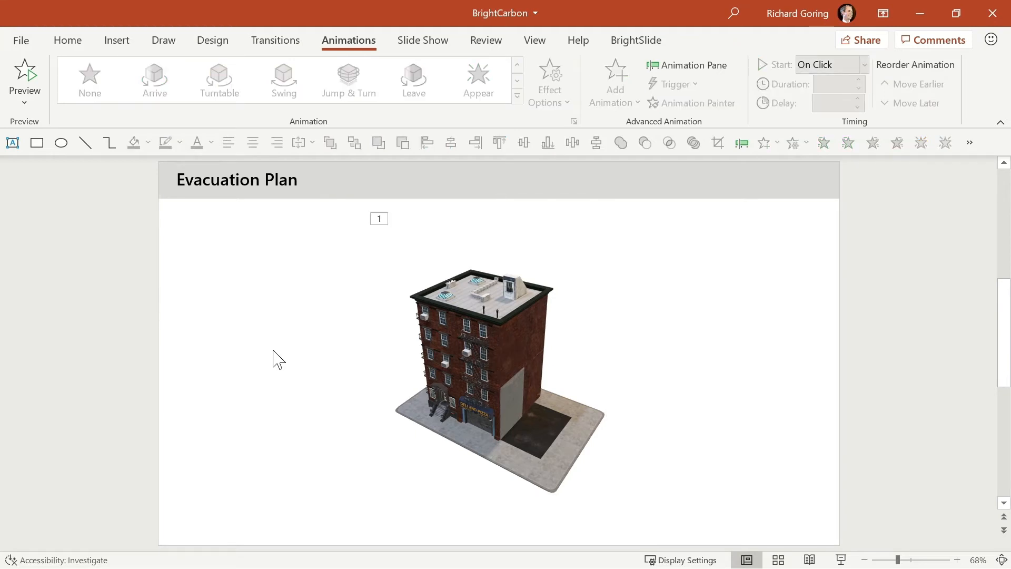
Go to slide 3 and restore the slide thumbnail pane with Normal view.
click(154, 80)
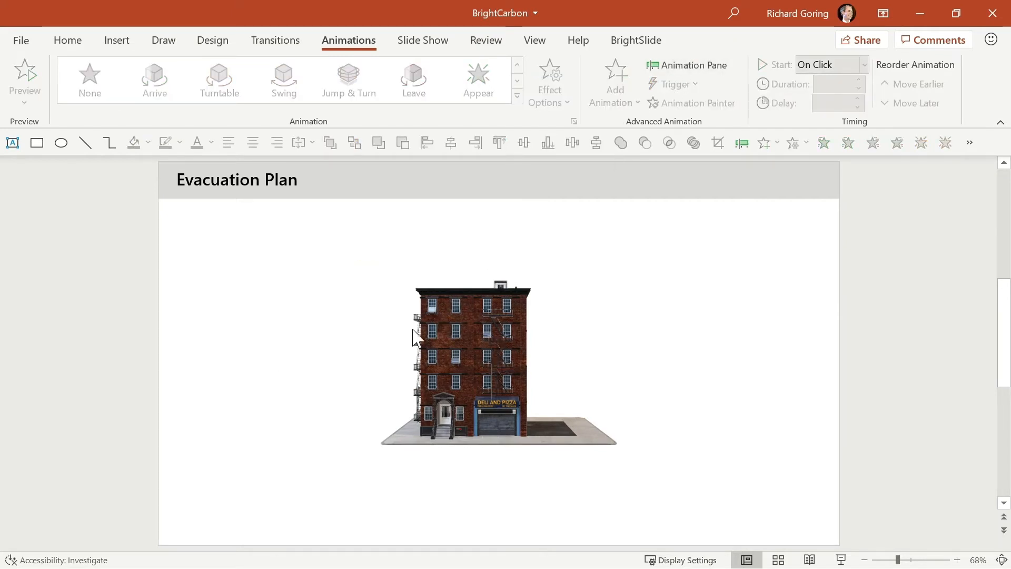
mouse_move(313, 345)
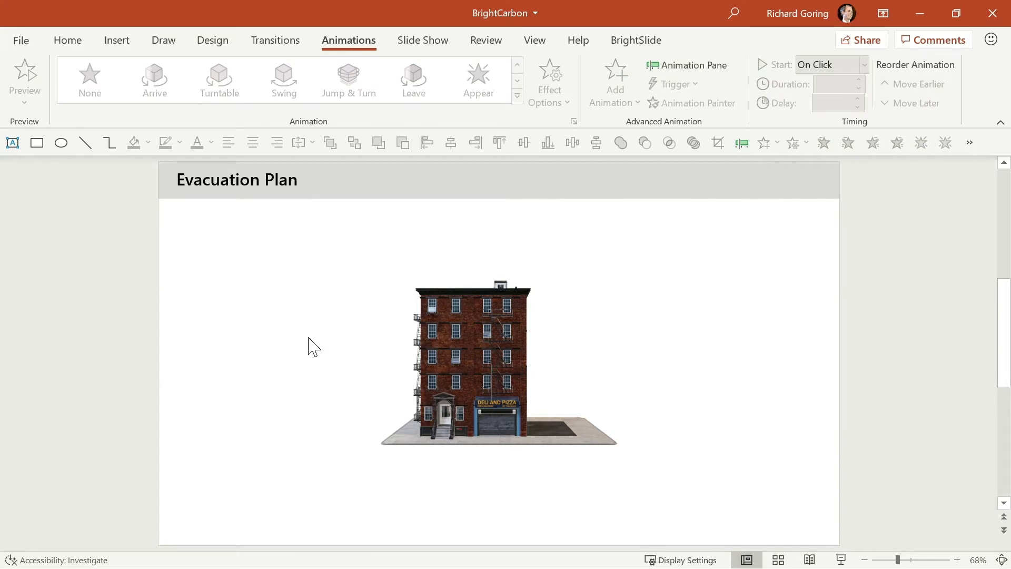
mouse_move(729, 554)
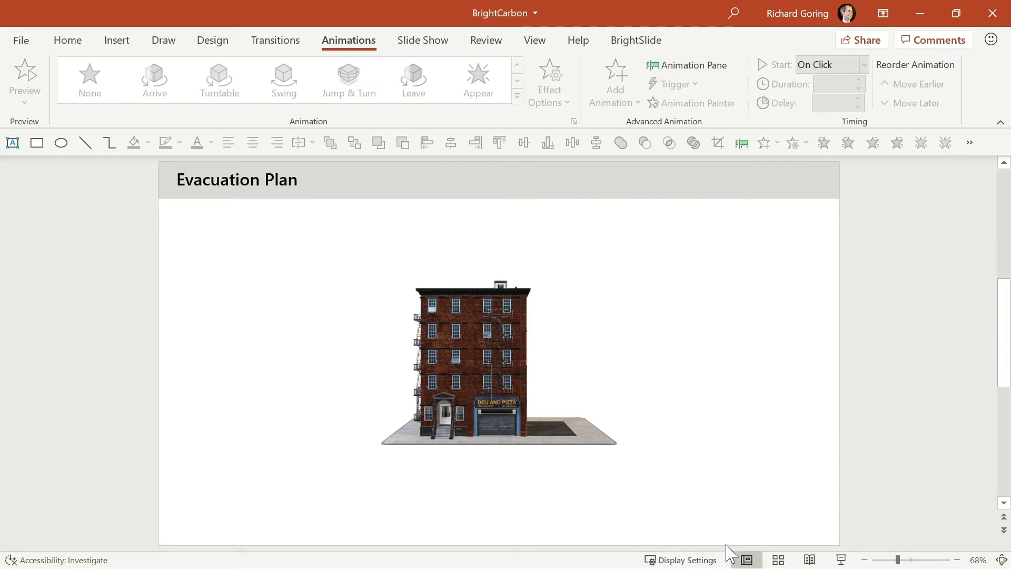
click(746, 559)
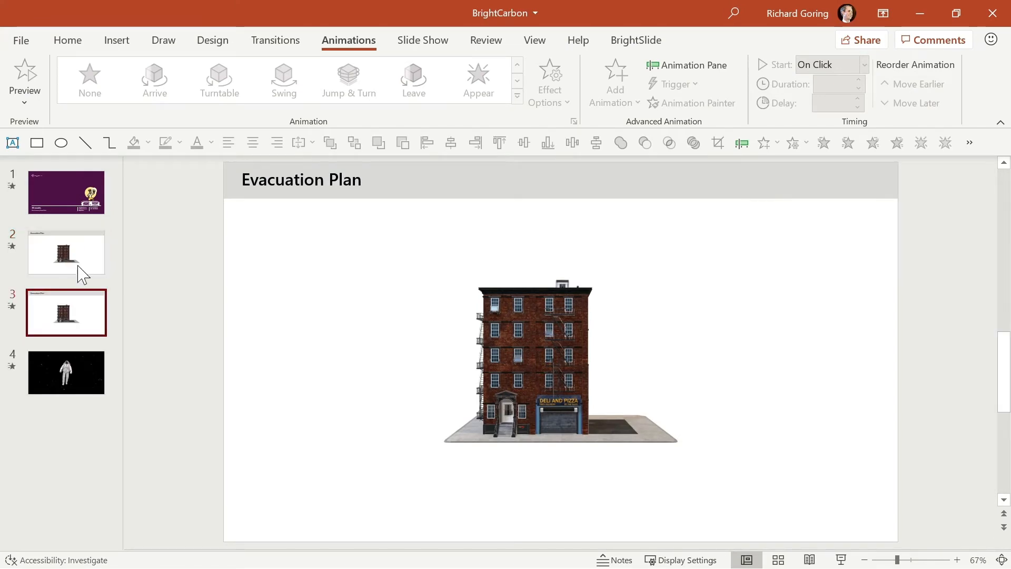
Tilt the building to show roof and sides, and shrink it to fit slide 6.
click(66, 252)
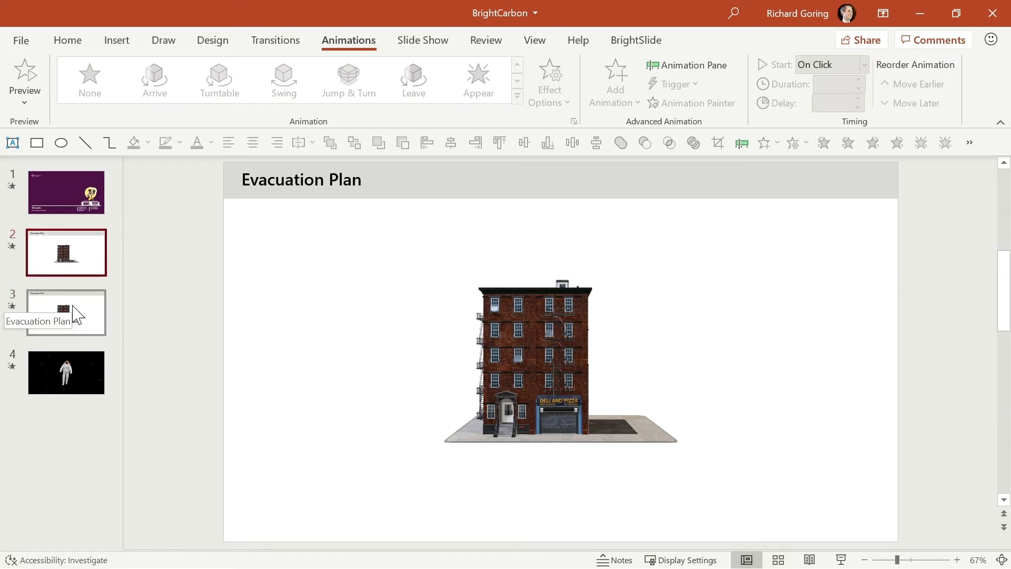
click(66, 312)
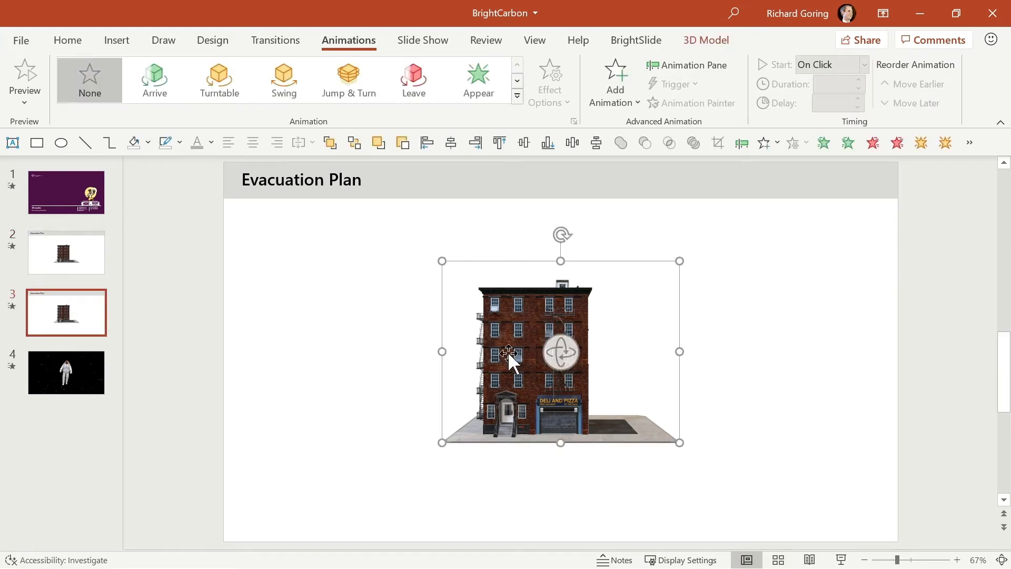
drag(560, 352, 477, 403)
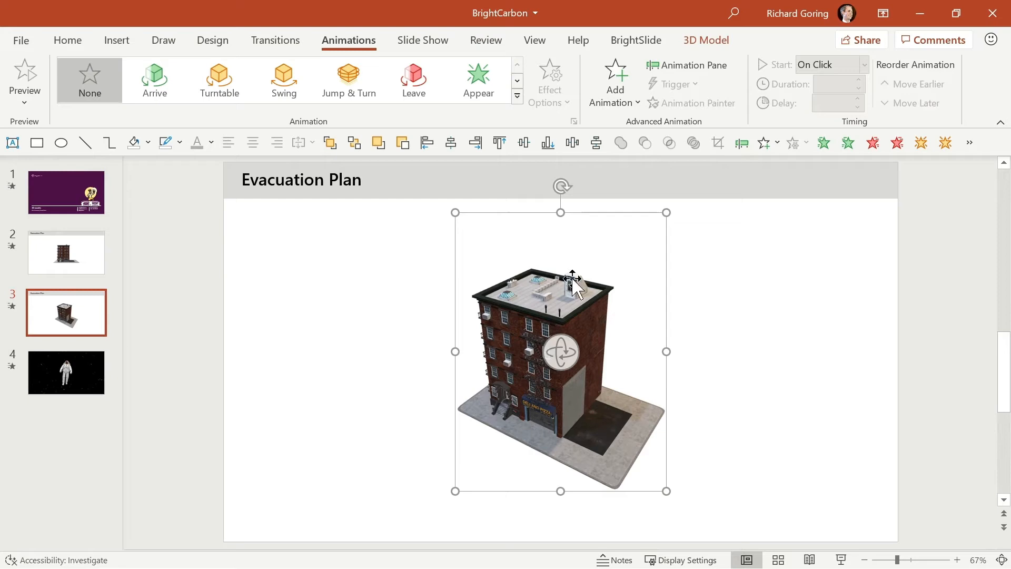
mouse_move(718, 418)
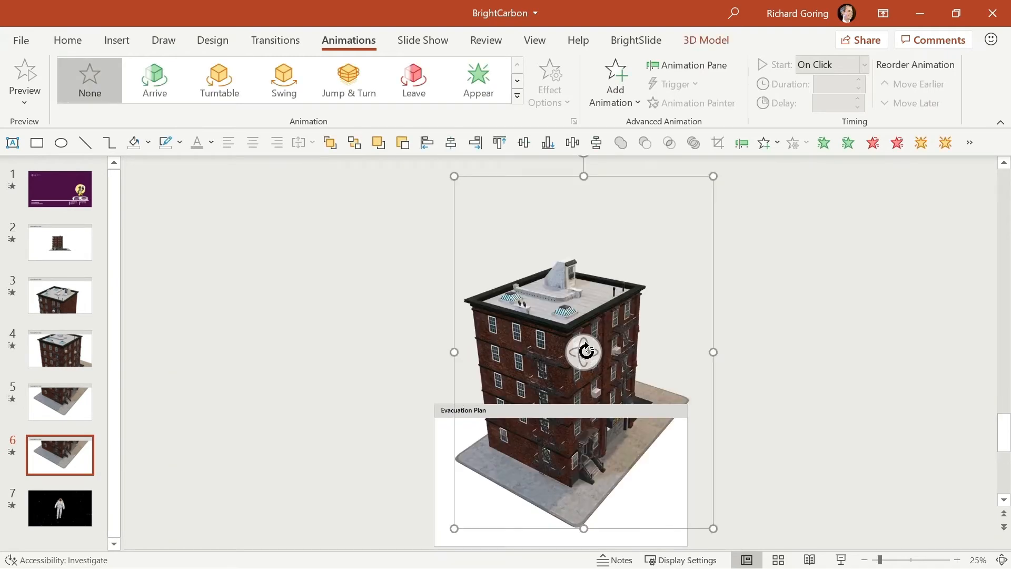
drag(583, 350, 711, 178)
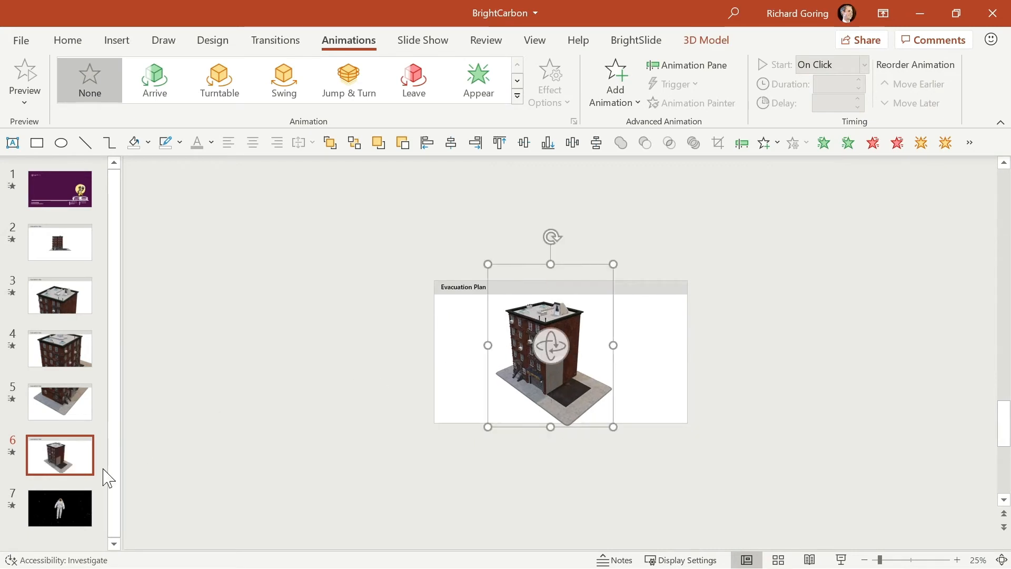
mouse_move(60, 296)
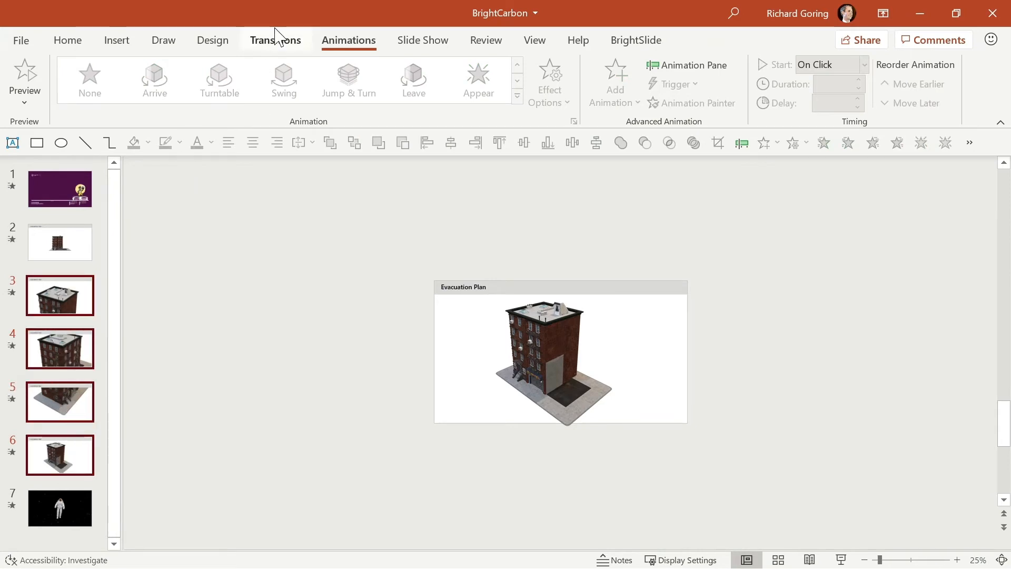
Apply the Morph transition to slides 3–6, then select astronaut slide 7.
click(275, 40)
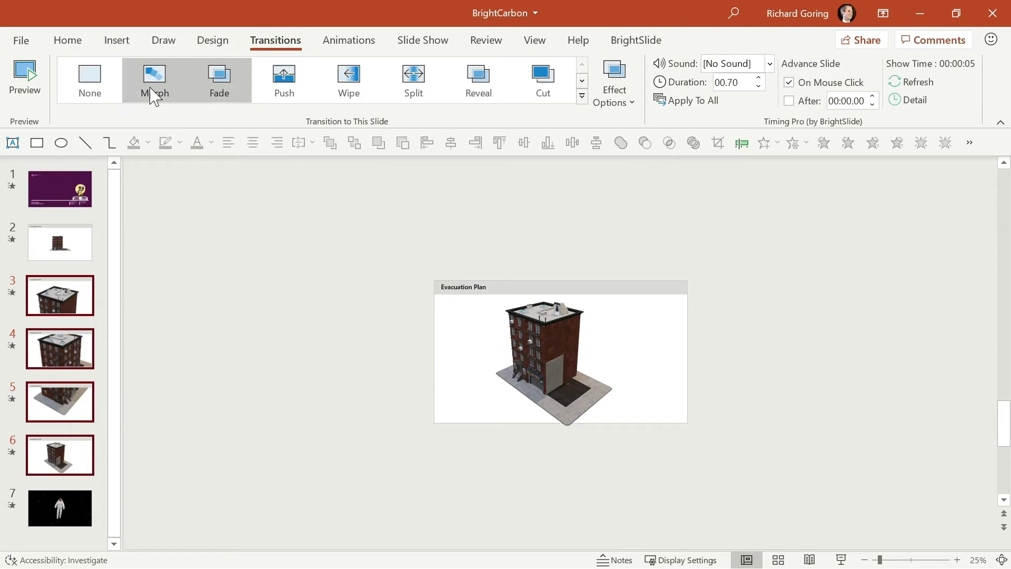
click(154, 80)
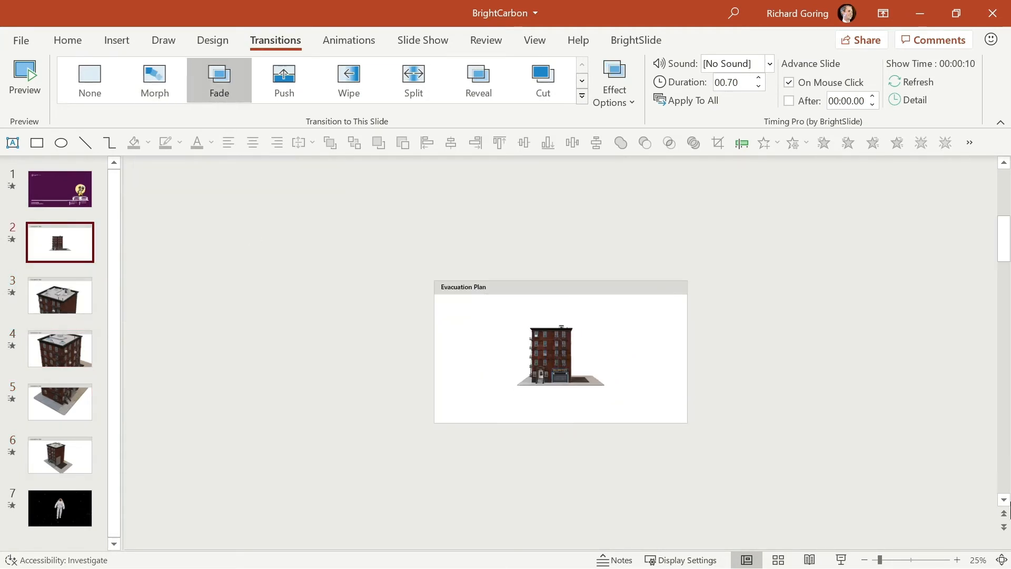
click(60, 295)
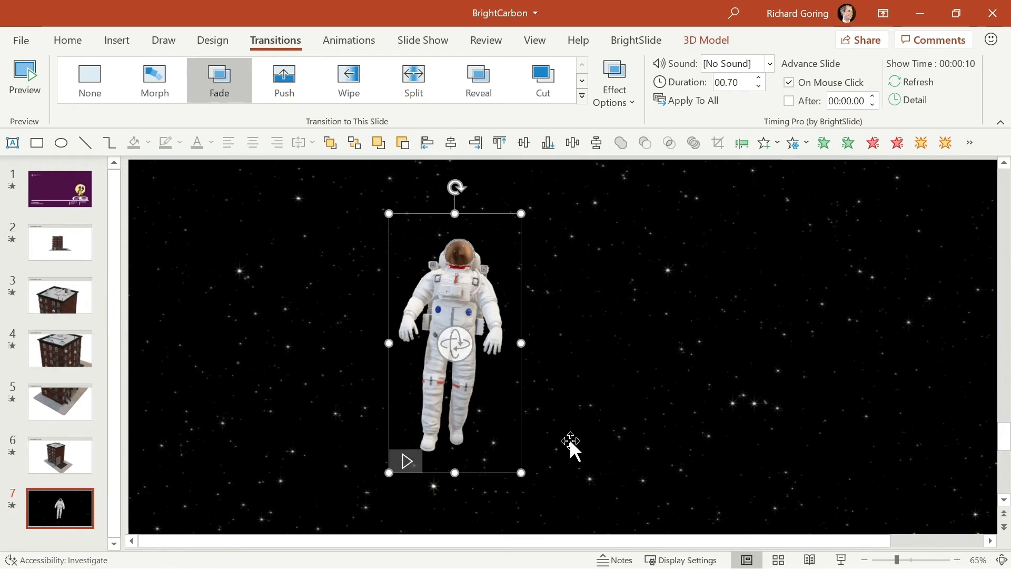
mouse_move(463, 362)
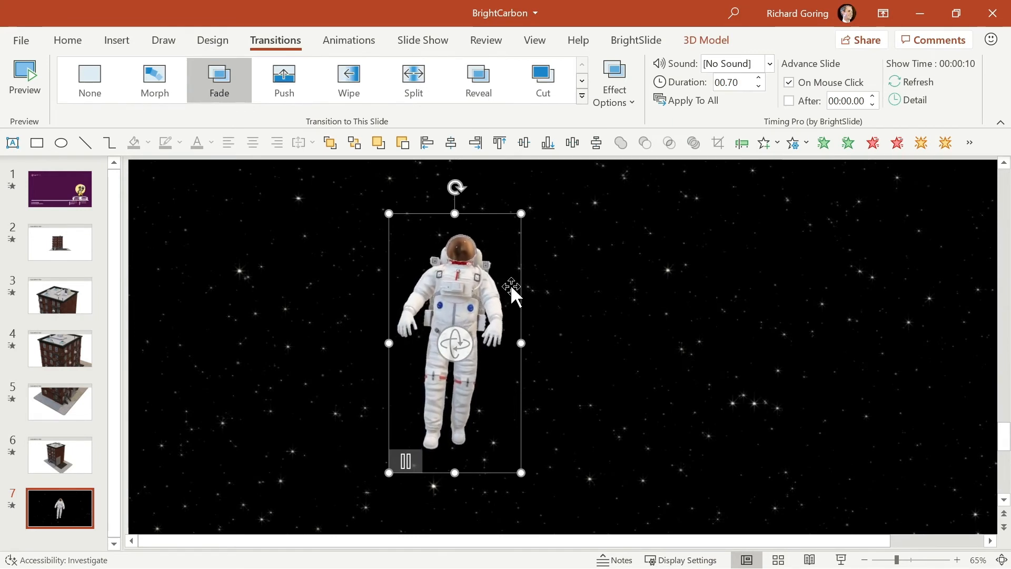
Show the 3D Model tab for the animated astronaut on slide 7.
click(705, 40)
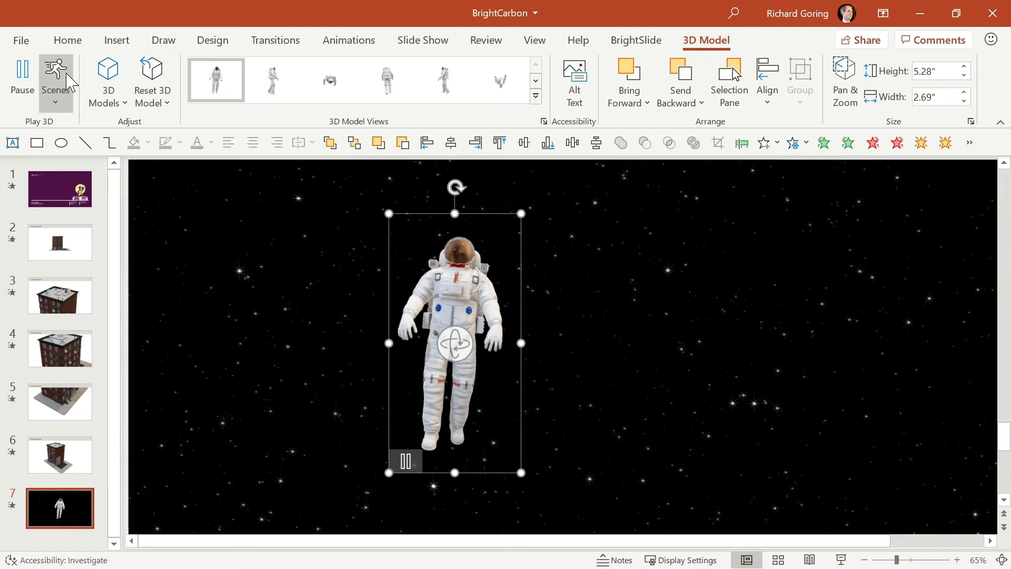
mouse_move(55, 78)
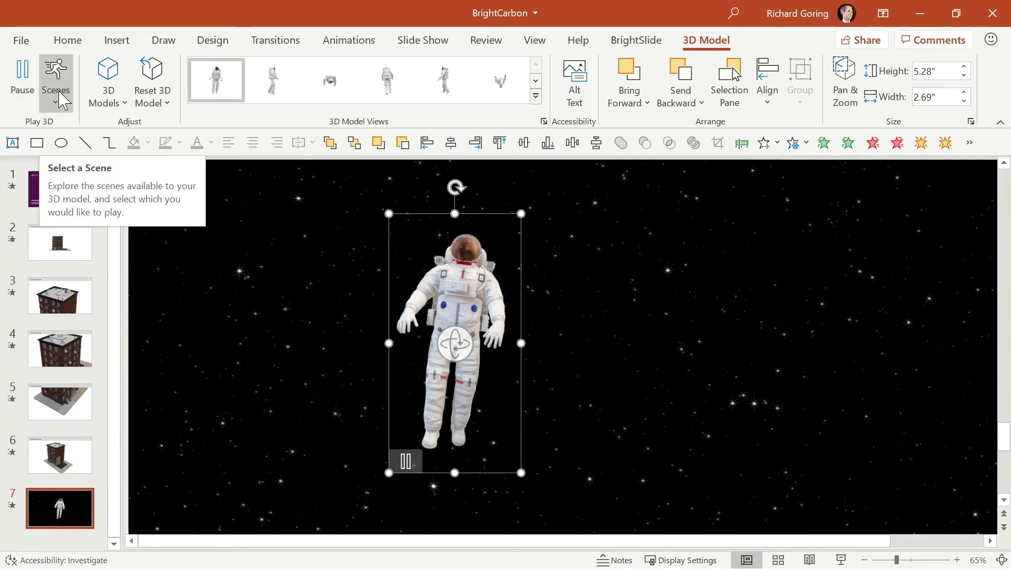
Browse the animation scenes available for the astronaut 3D model.
click(55, 81)
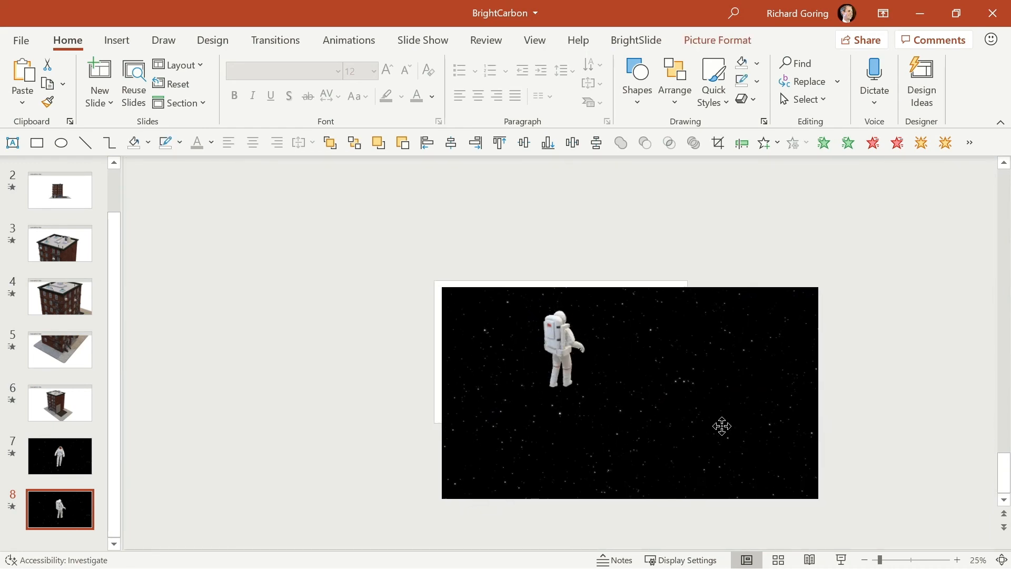
click(721, 425)
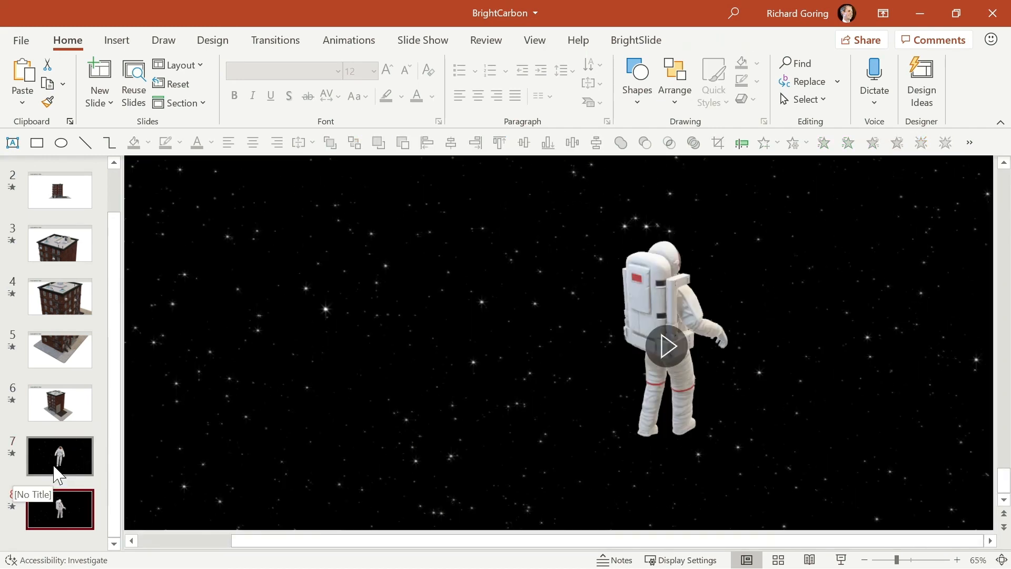
click(60, 456)
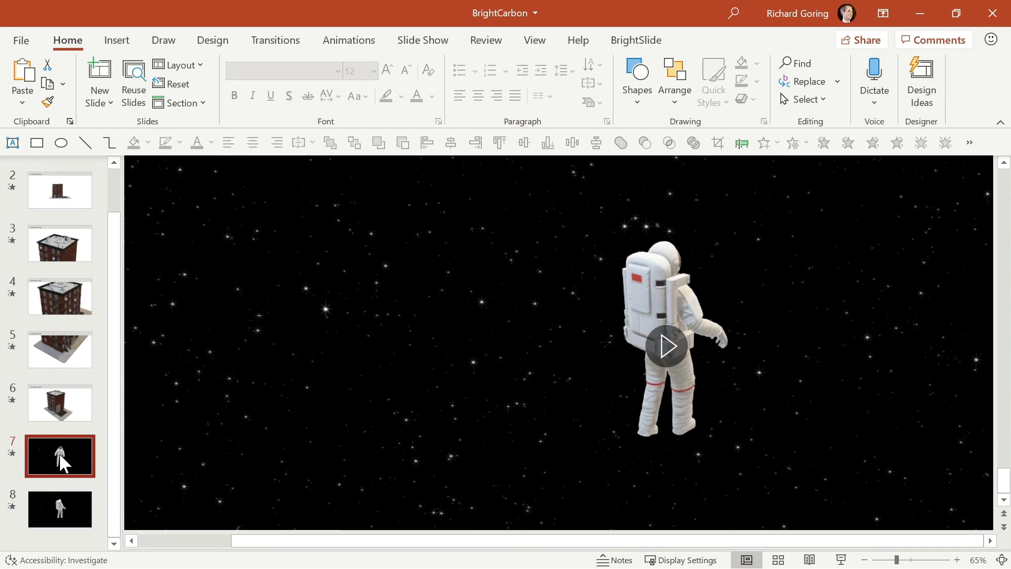
click(59, 509)
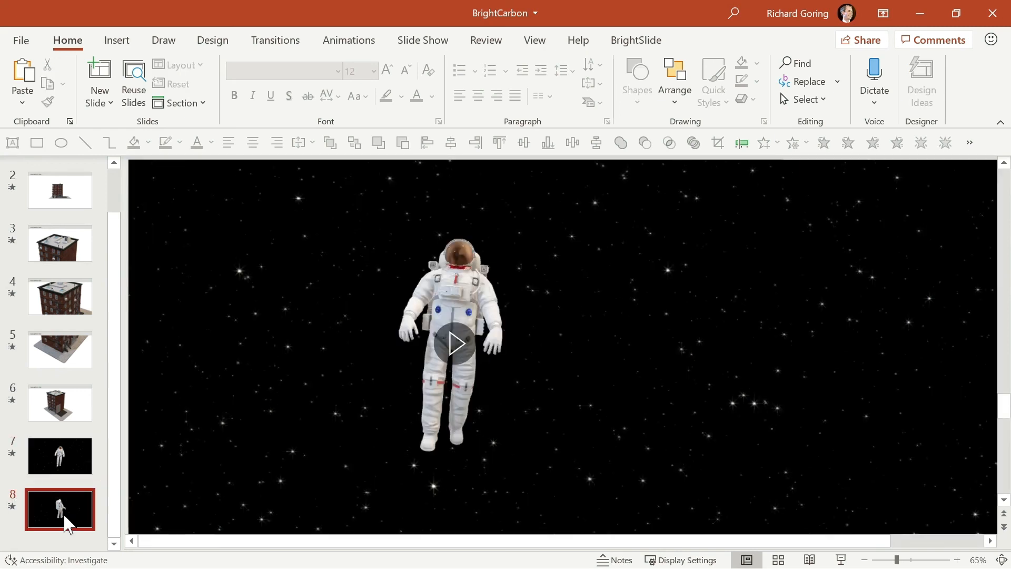
Apply a Morph transition to slide 8.
click(274, 40)
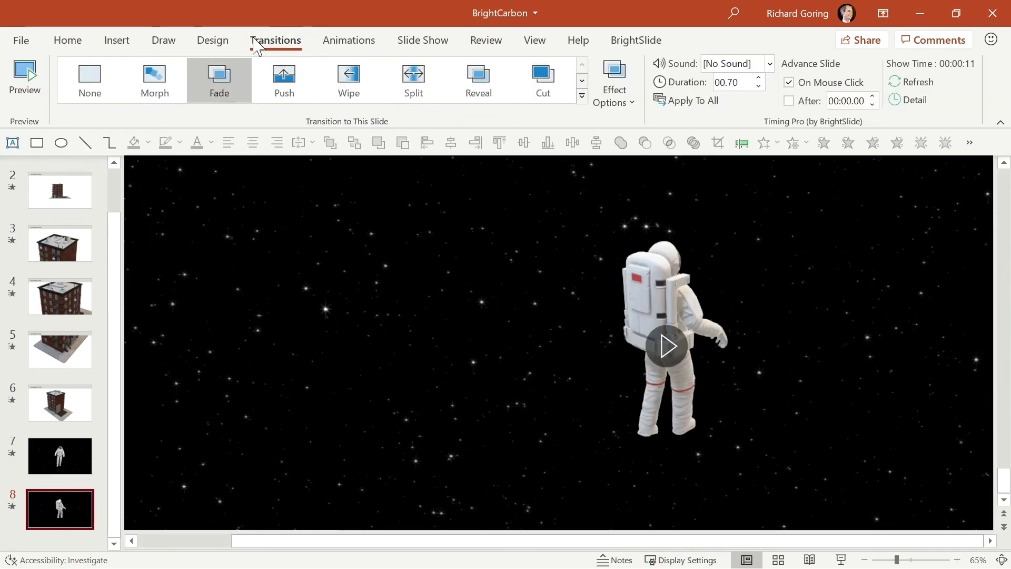
mouse_move(155, 80)
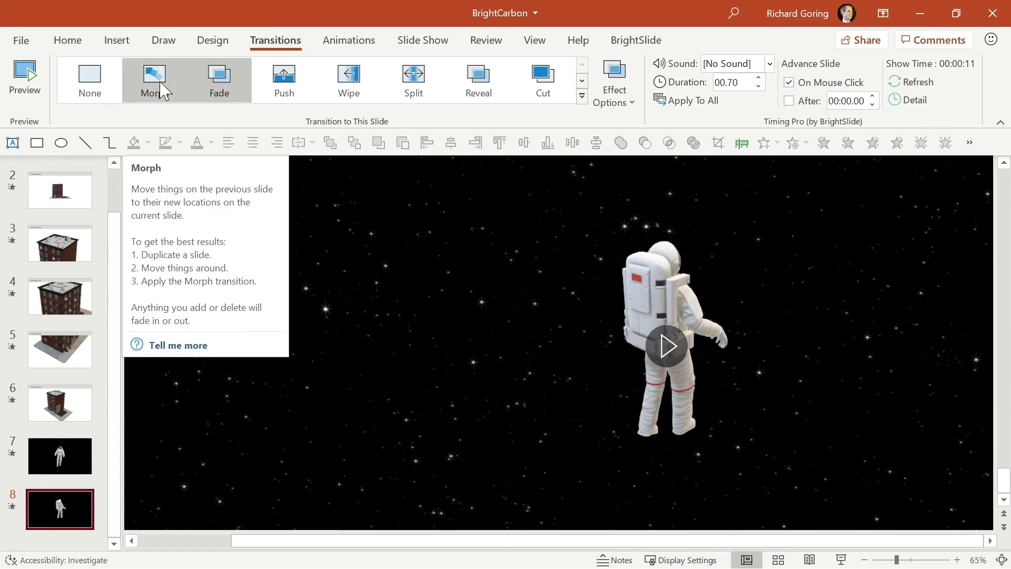
click(60, 456)
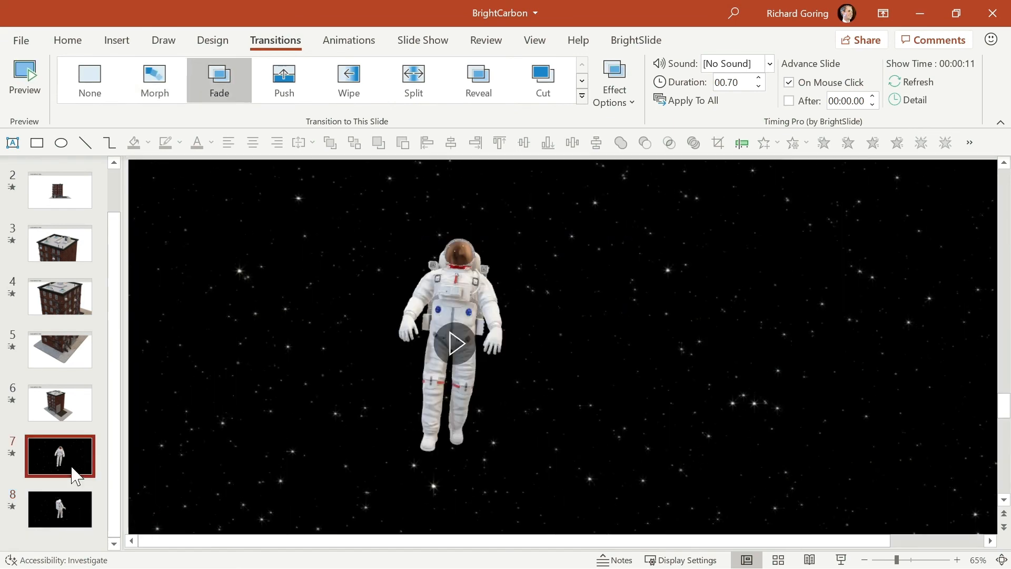